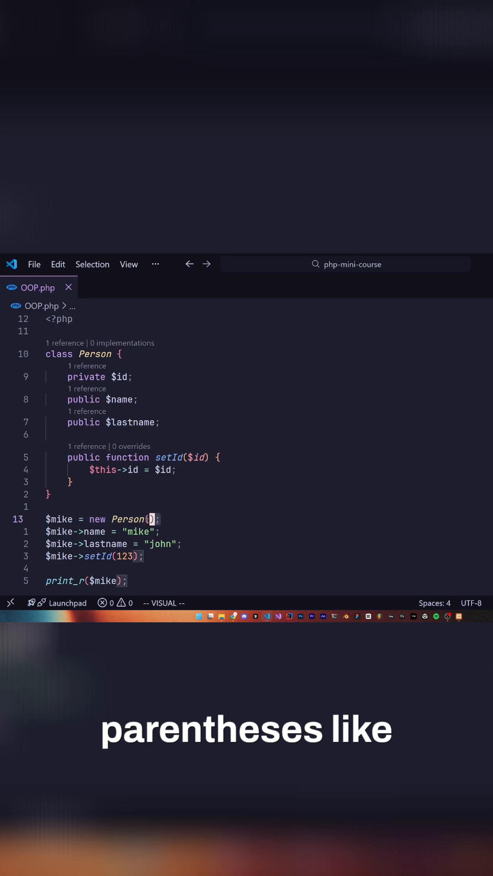
Step: Delete the setId function block from the Person class in vim normal mode
key("Escape")
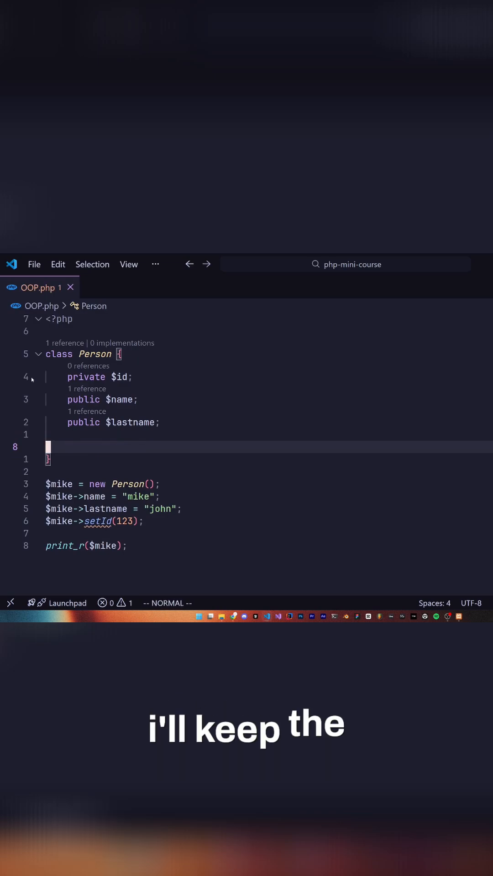
Step: Make name and lastname private and add __construct($id, $name, $lastname) assigning the properties
type("public function")
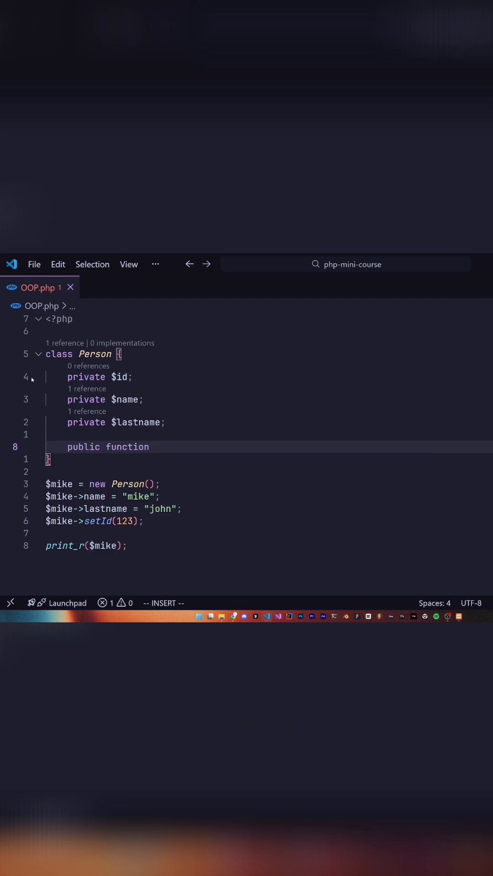
type("__")
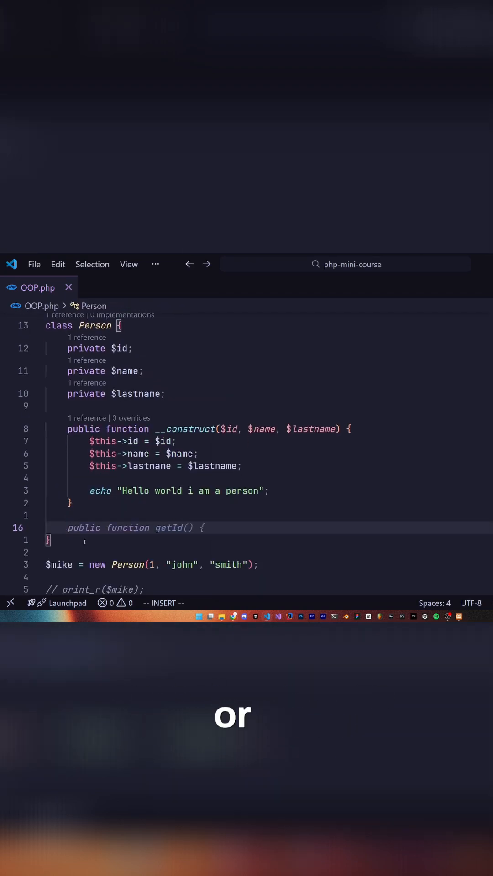
Step: Add public function __destruct() that echoes "Person destruction"
type("function __destruct() {")
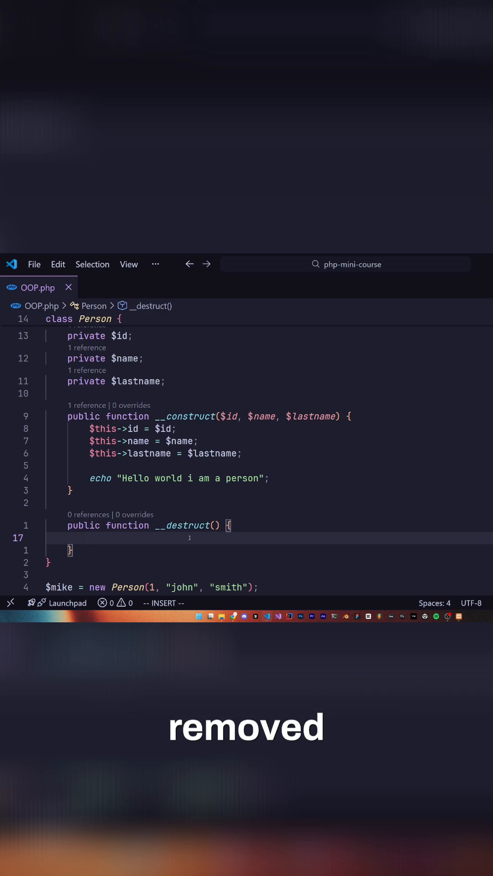
type("echo \"Person destruction\";")
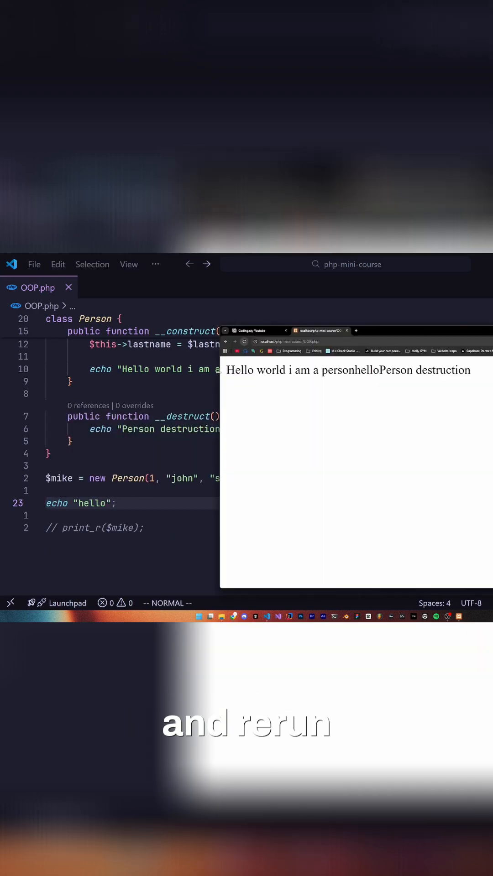
Step: Select code after the $mike instantiation, where echo "hello"; follows
left_click_drag(228, 369, 313, 369)
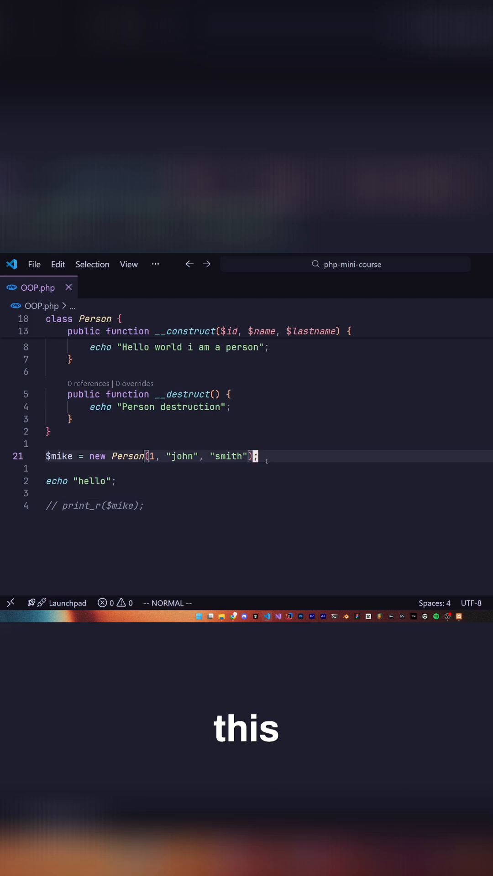
Step: Add unset($mike); with // constructor and // destructor comments after the new Person line
type("unset($mike); // des")
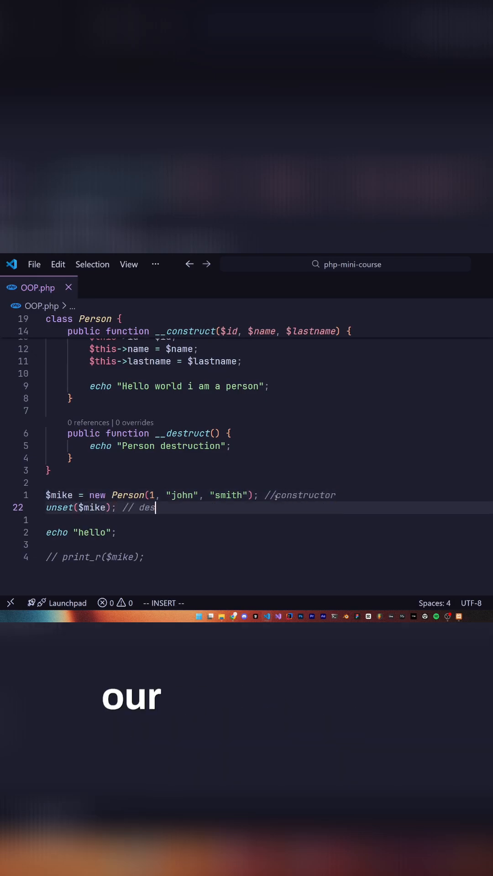
type("tructor")
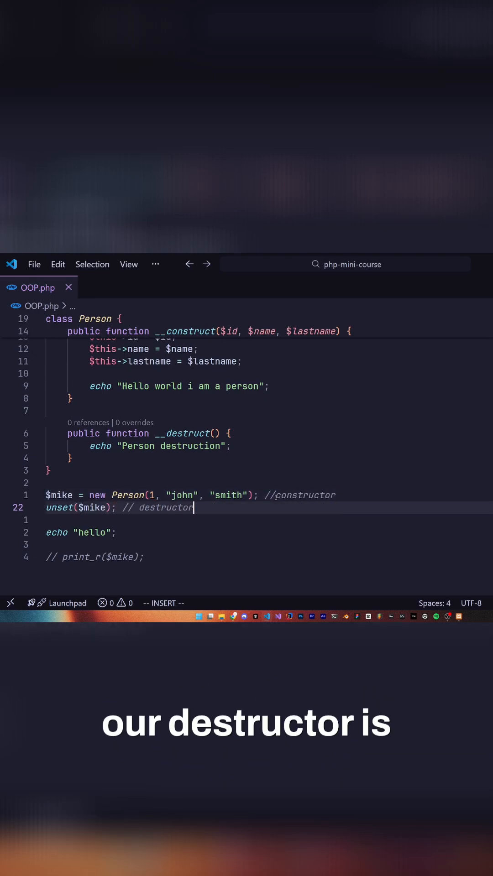